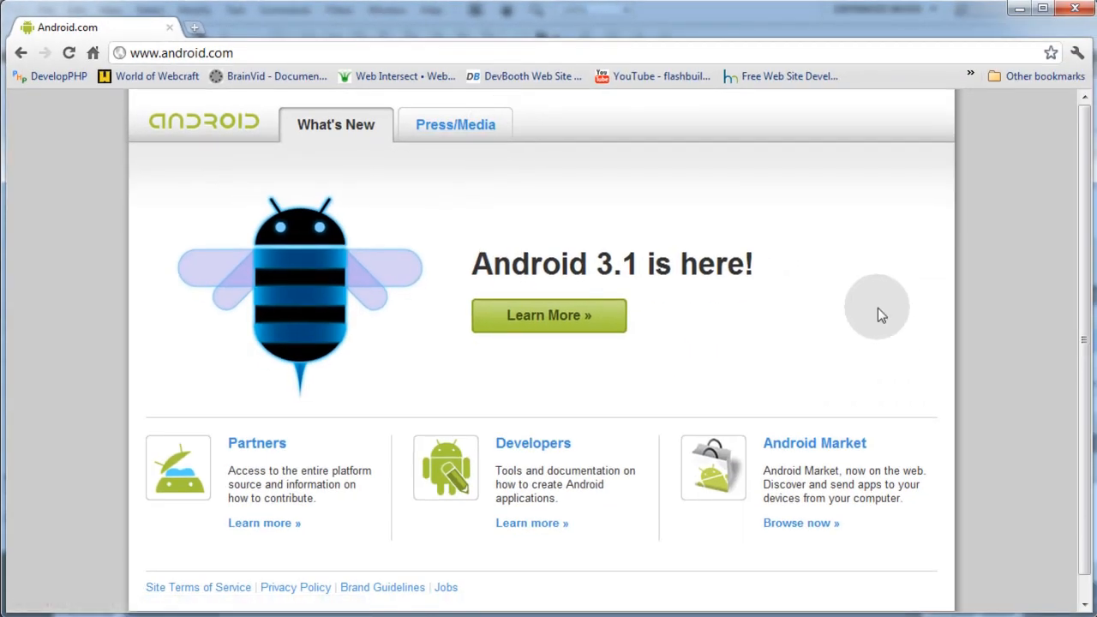
- From android.com reach the Android Developers site's Publish 'Learn more' link, landing on the publisher sign-in page
left_click(532, 442)
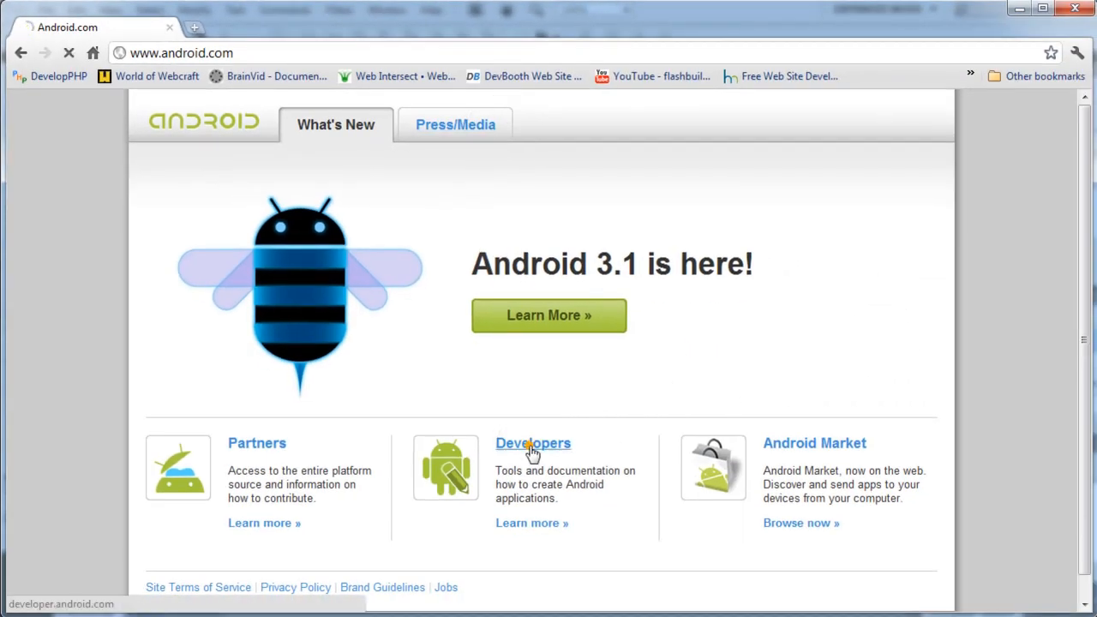
left_click(531, 442)
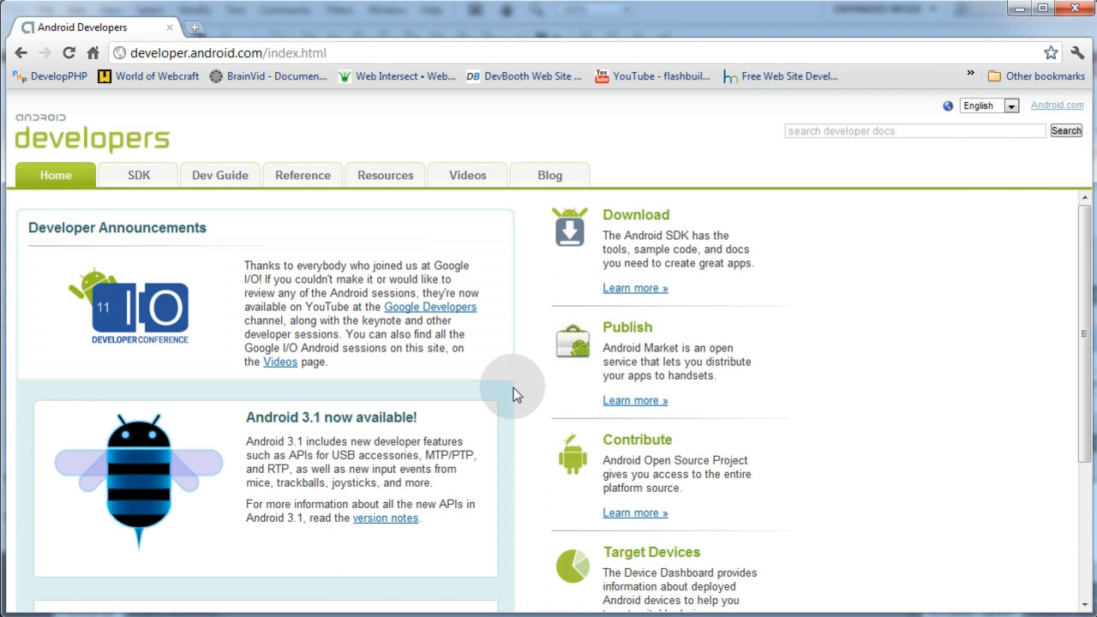
mouse_move(634, 401)
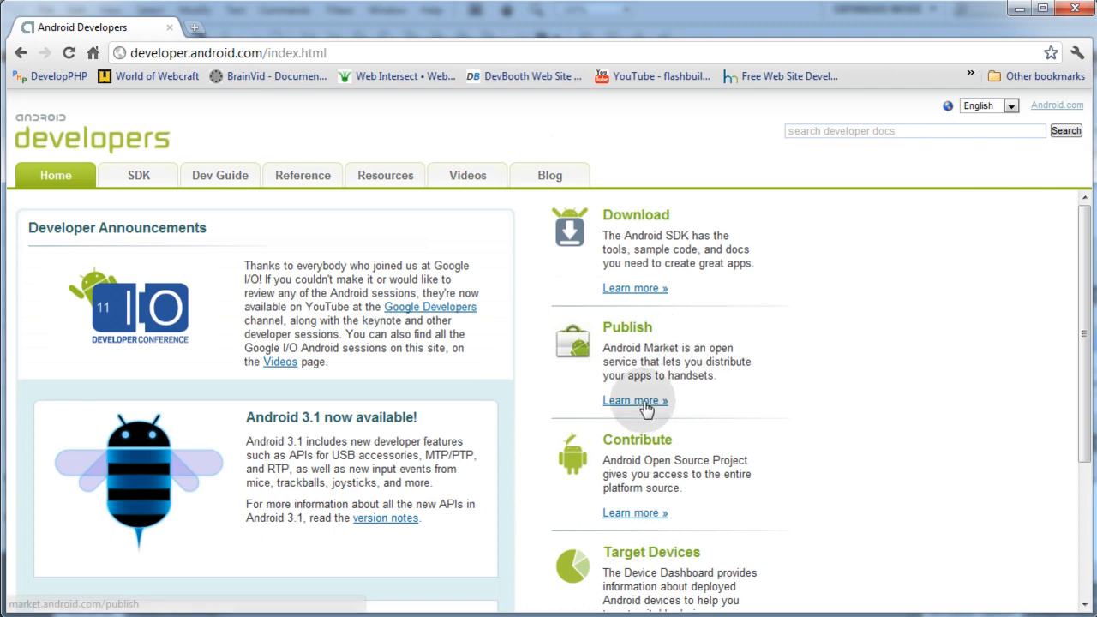
left_click(634, 401)
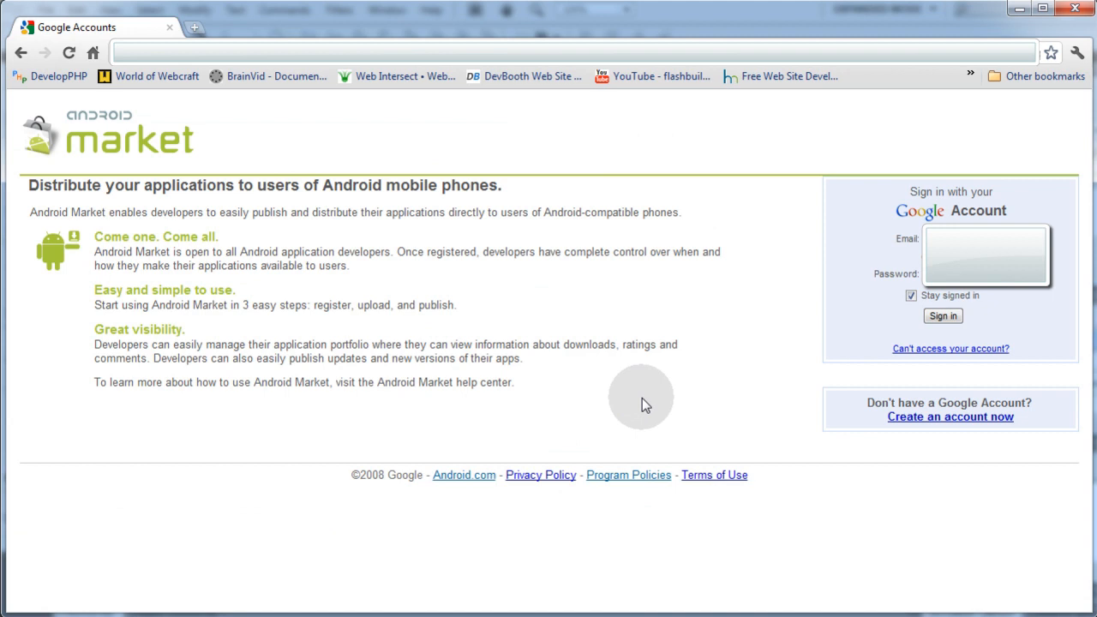
mouse_move(1014, 329)
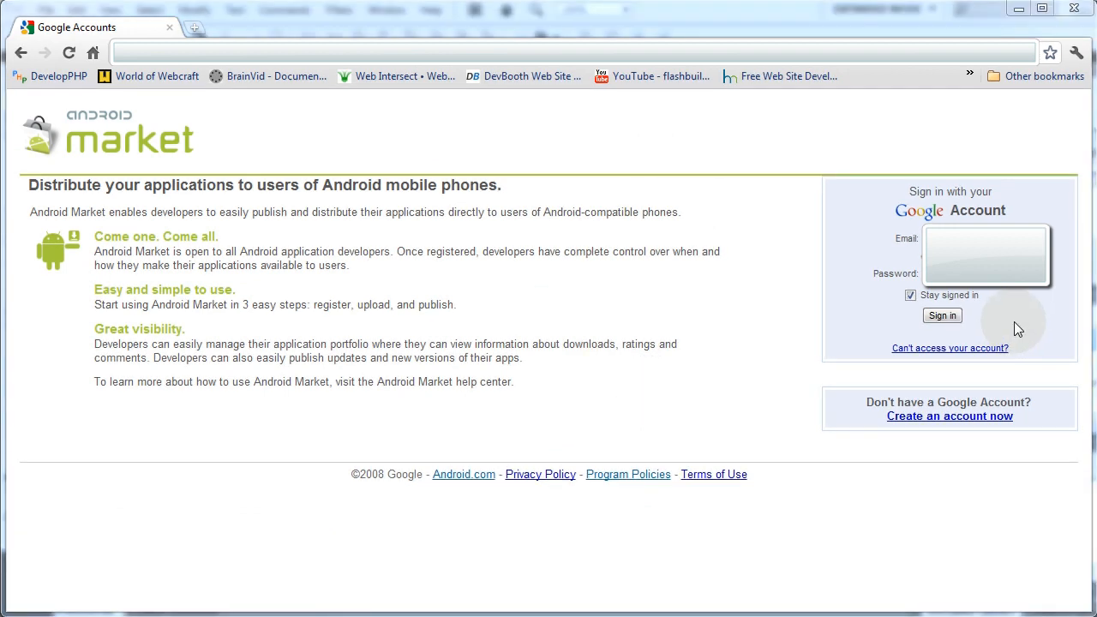
mouse_move(1011, 329)
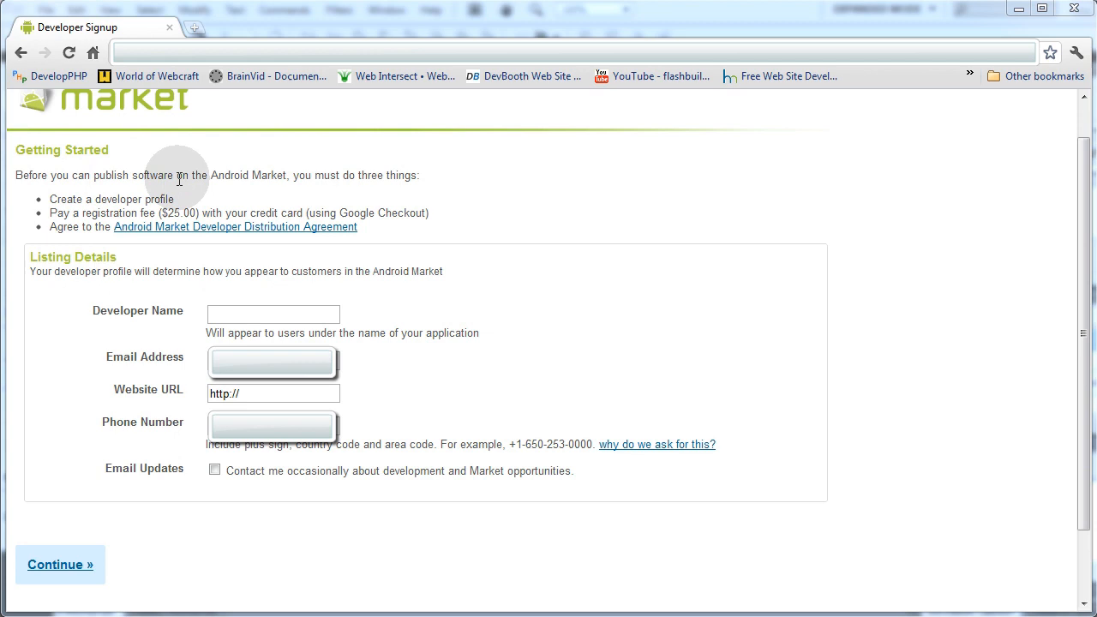
mouse_move(268, 190)
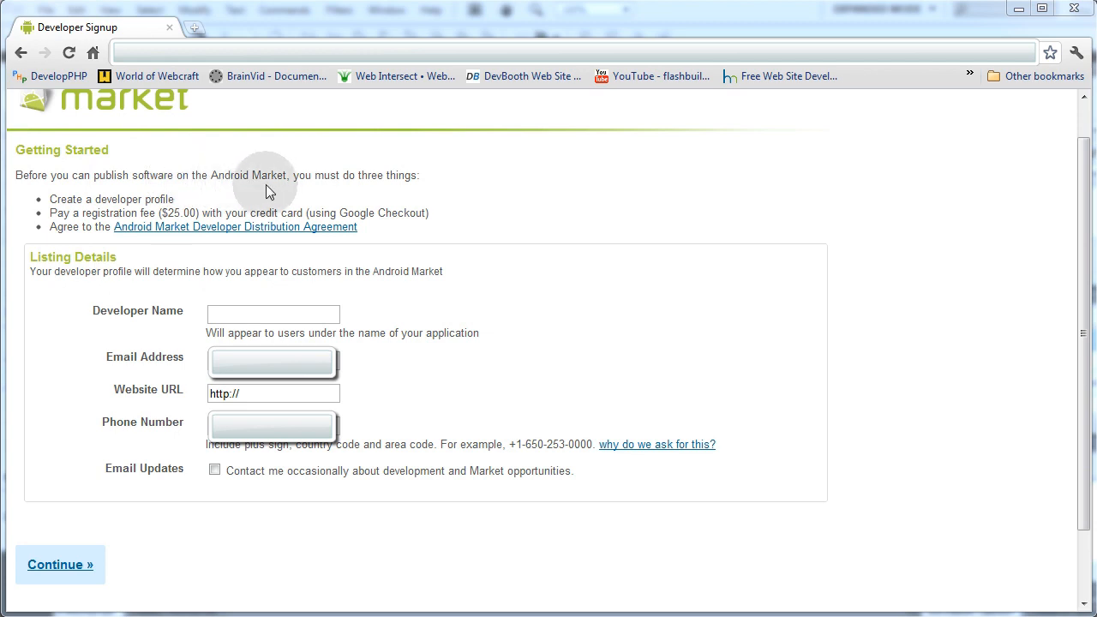
mouse_move(226, 206)
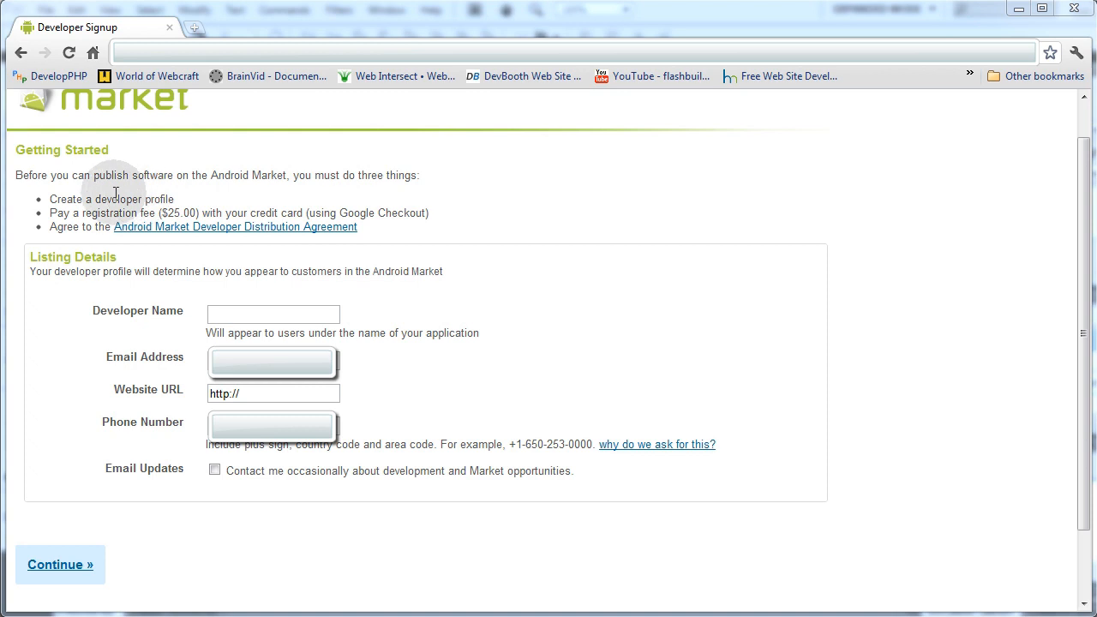
mouse_move(226, 212)
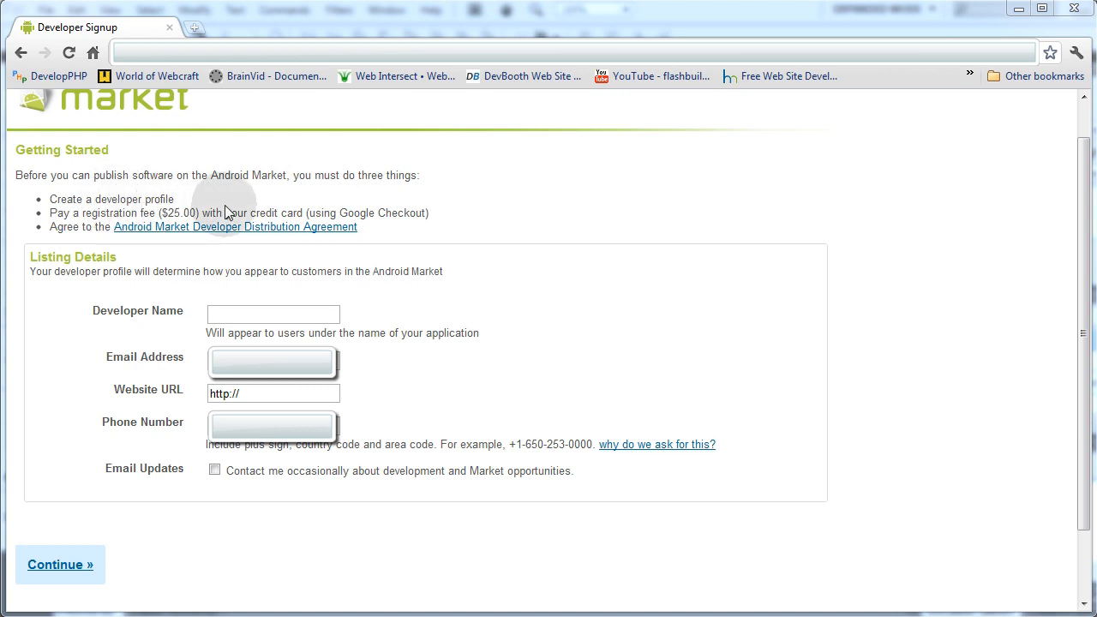
mouse_move(386, 213)
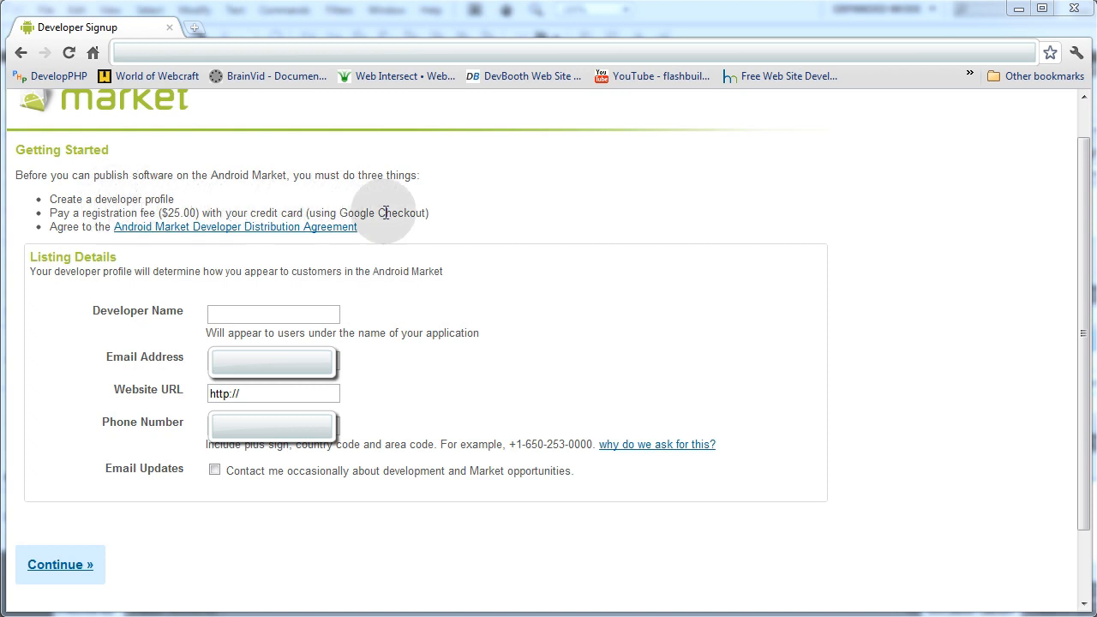
mouse_move(208, 176)
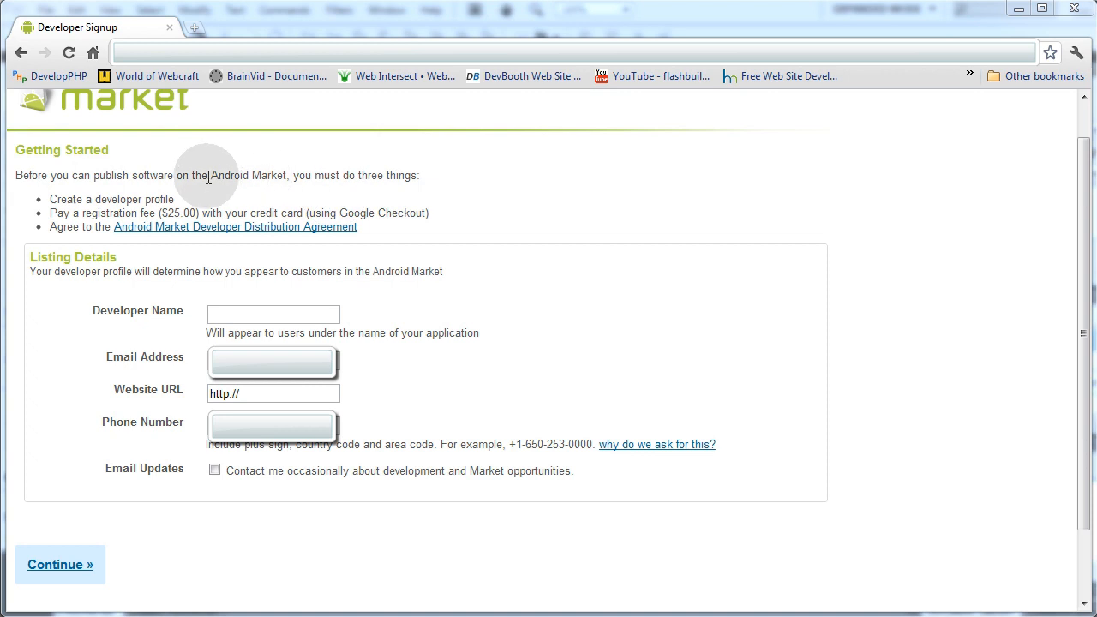
mouse_move(267, 169)
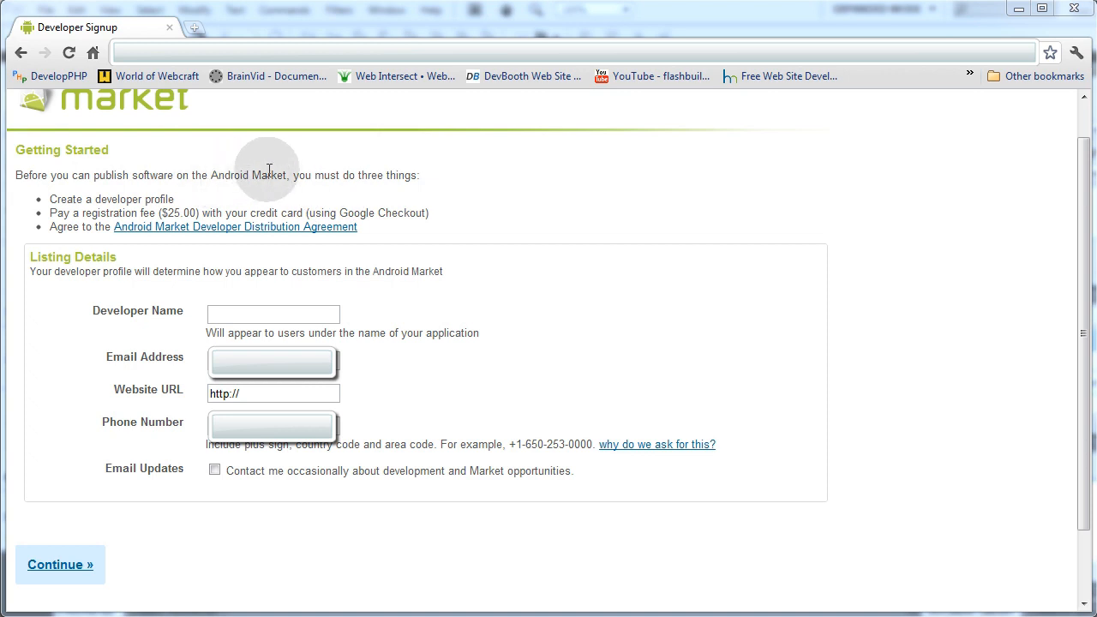
mouse_move(411, 374)
type("Adam Khoury")
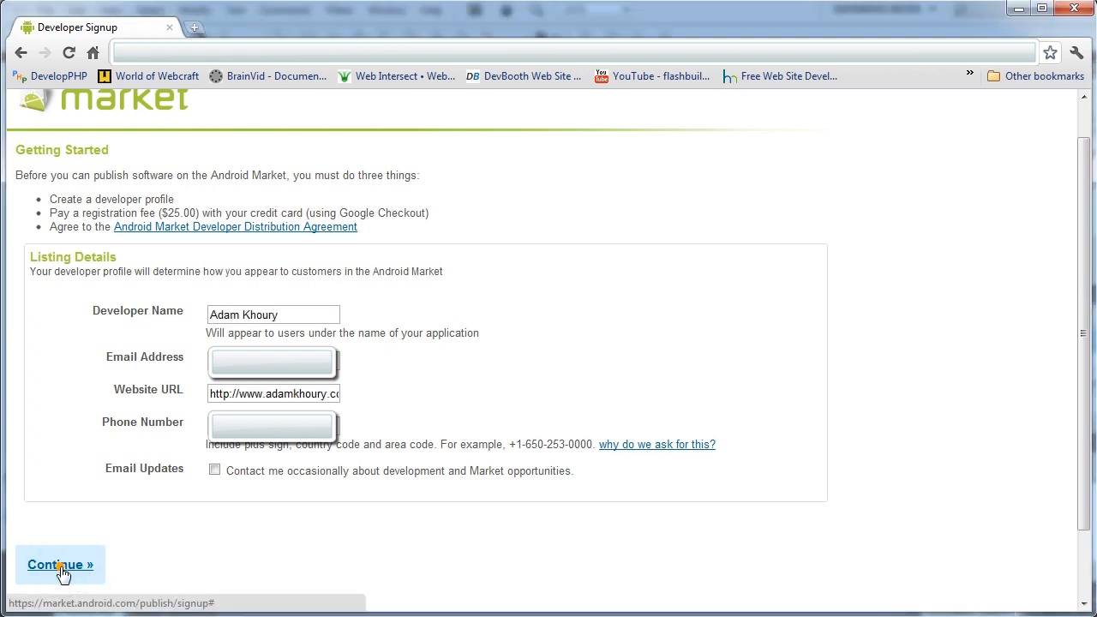
- Submit the developer profile with name and website, continuing to the $25 fee page
left_click(60, 564)
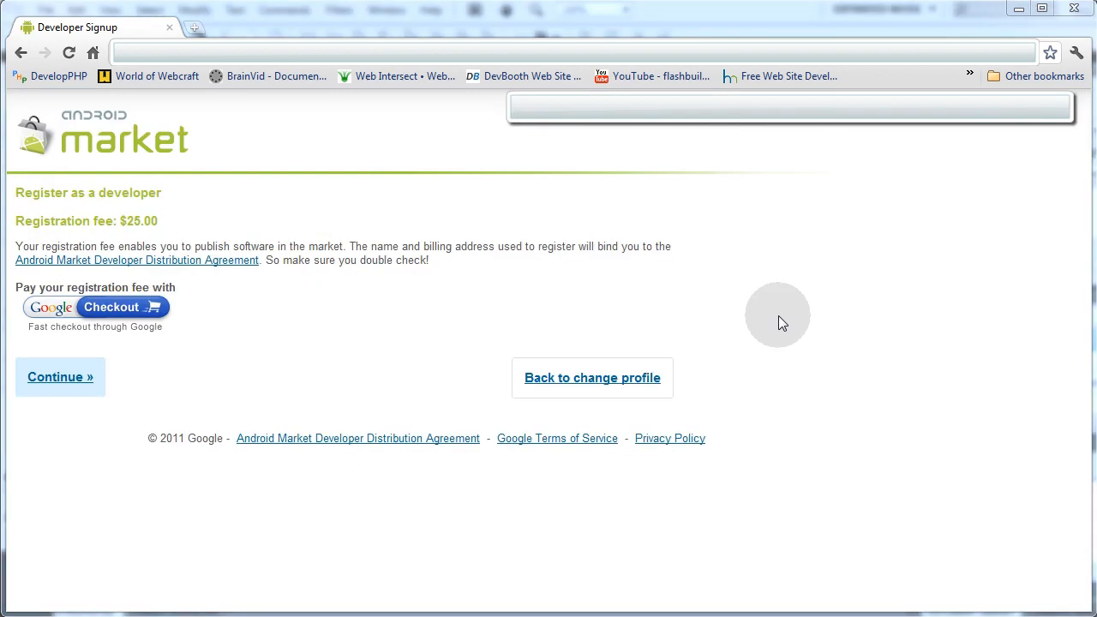
mouse_move(311, 358)
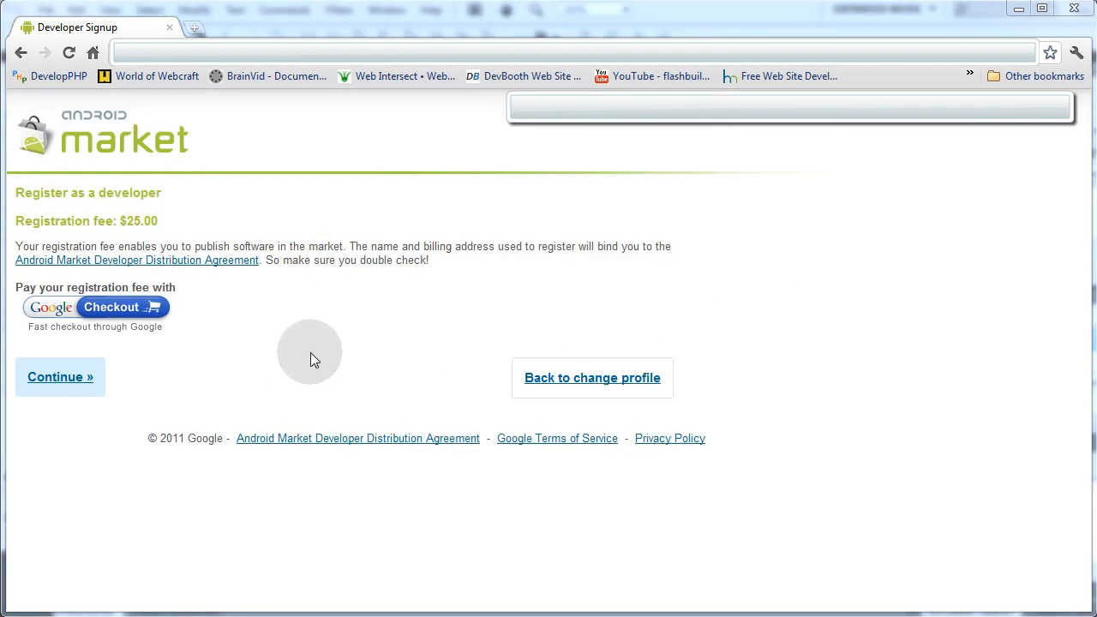
mouse_move(308, 356)
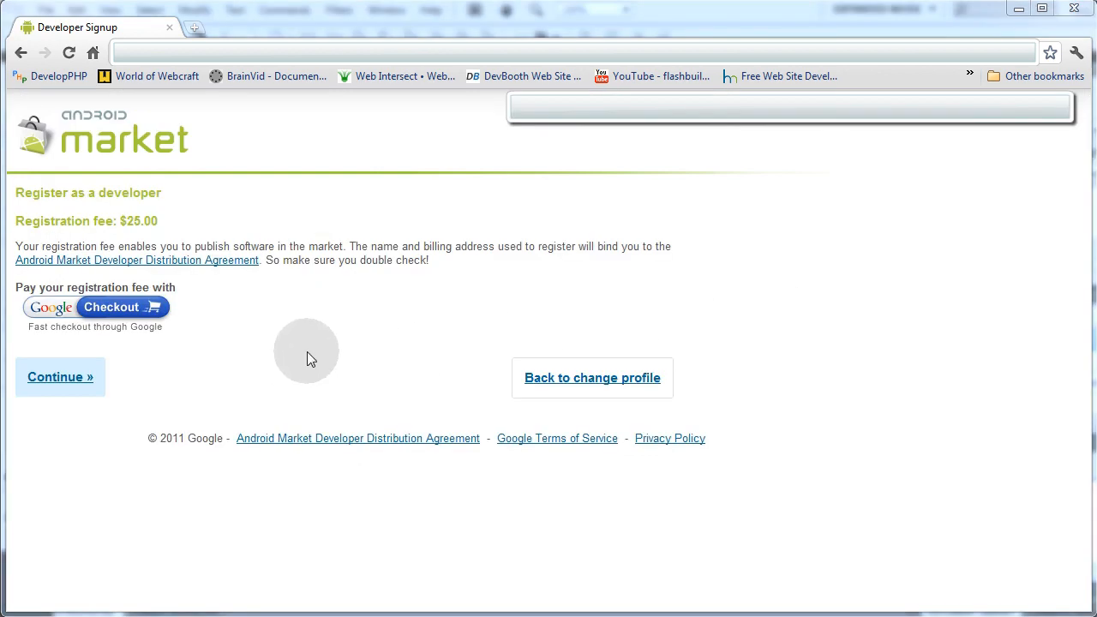
mouse_move(260, 312)
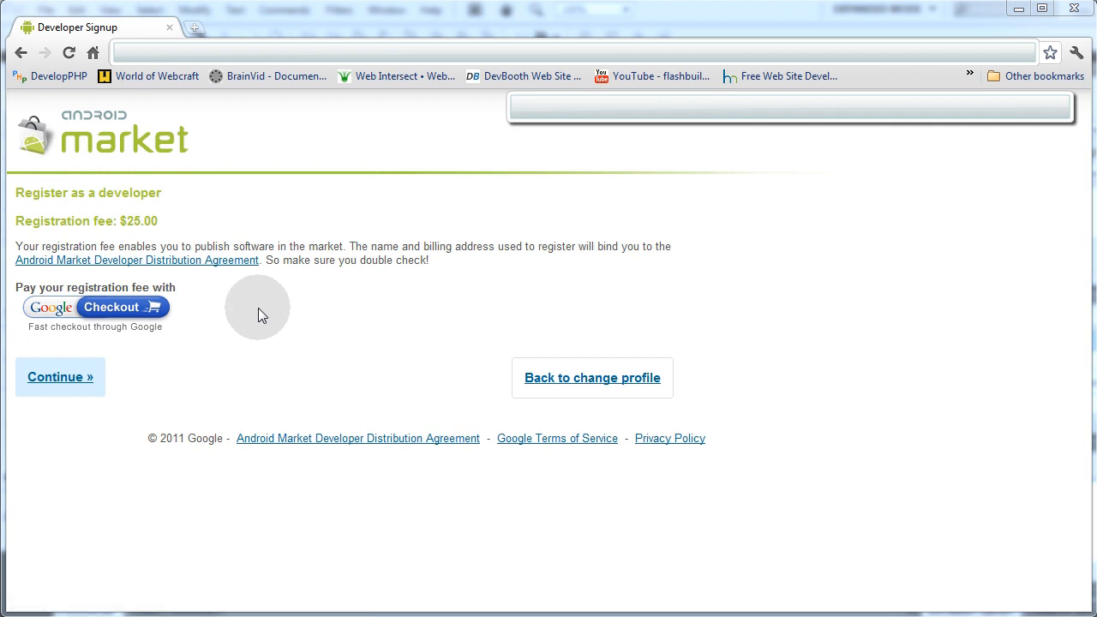
mouse_move(178, 355)
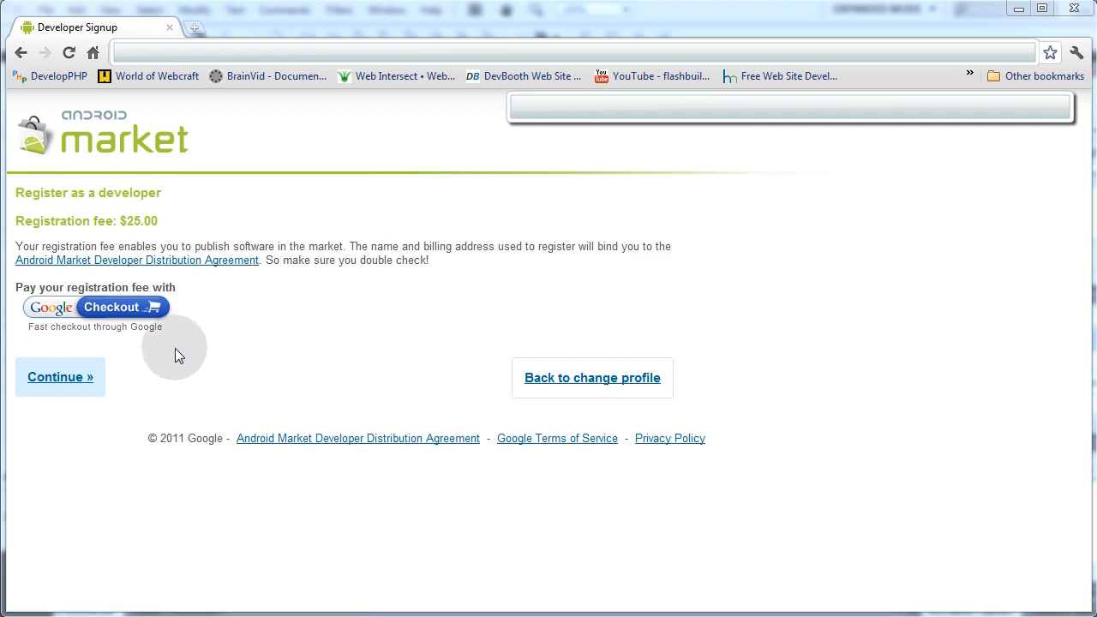
- Choose Google Checkout to pay the $25.00 registration fee
left_click(121, 307)
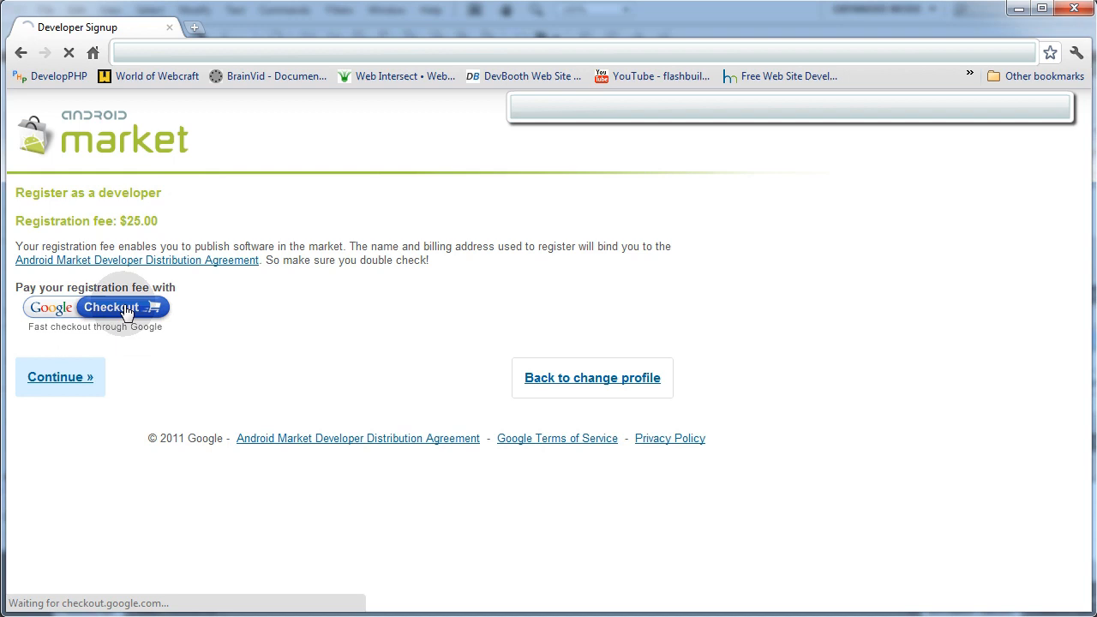
left_click(113, 306)
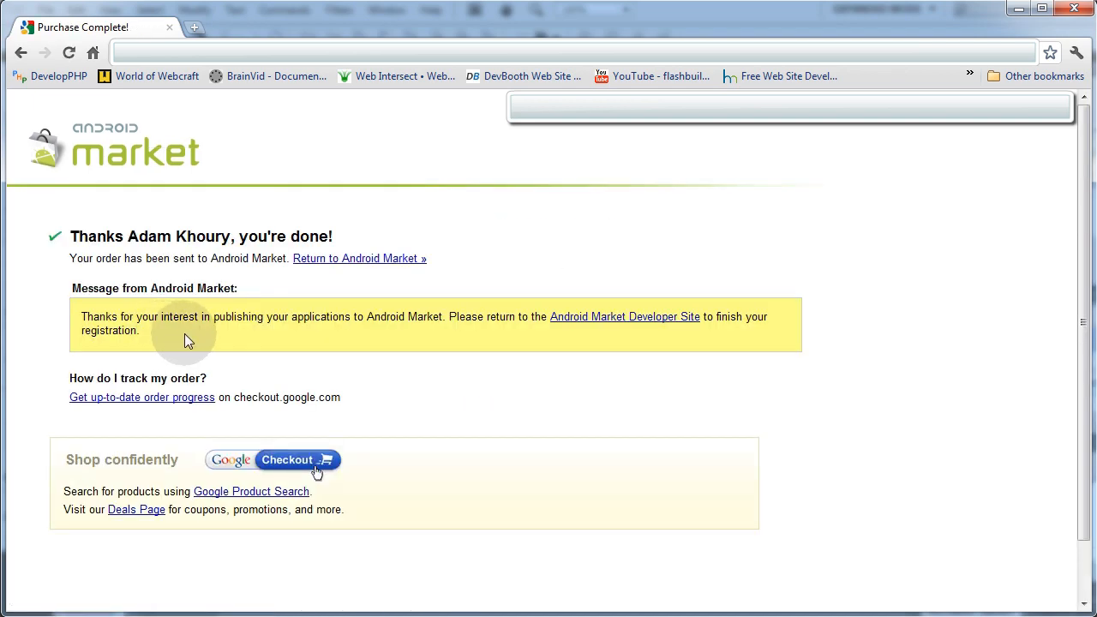
mouse_move(310, 350)
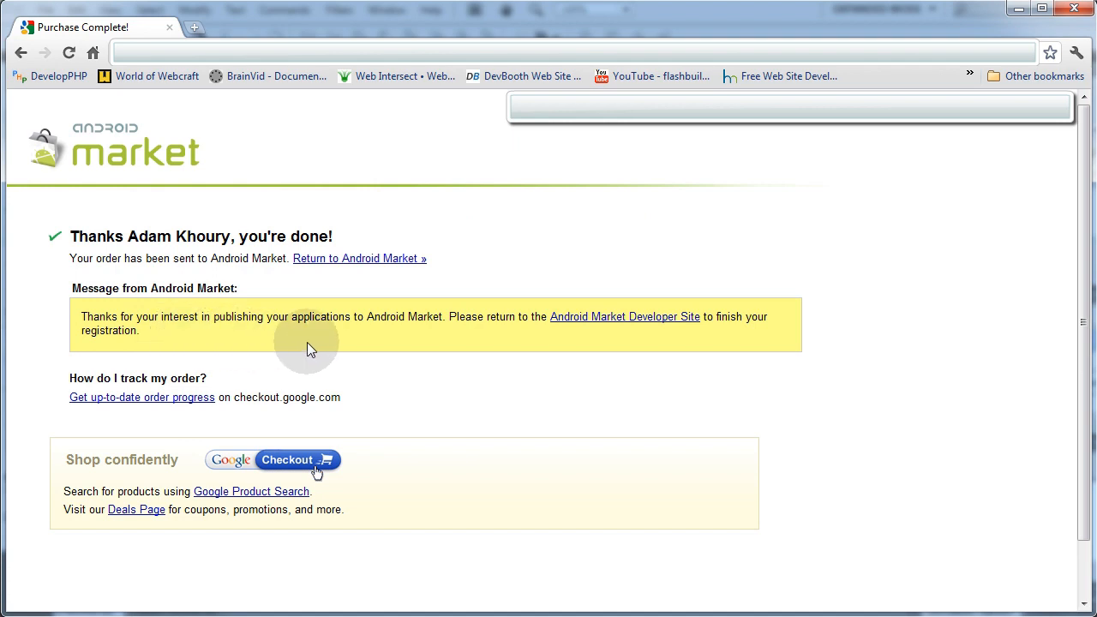
mouse_move(506, 333)
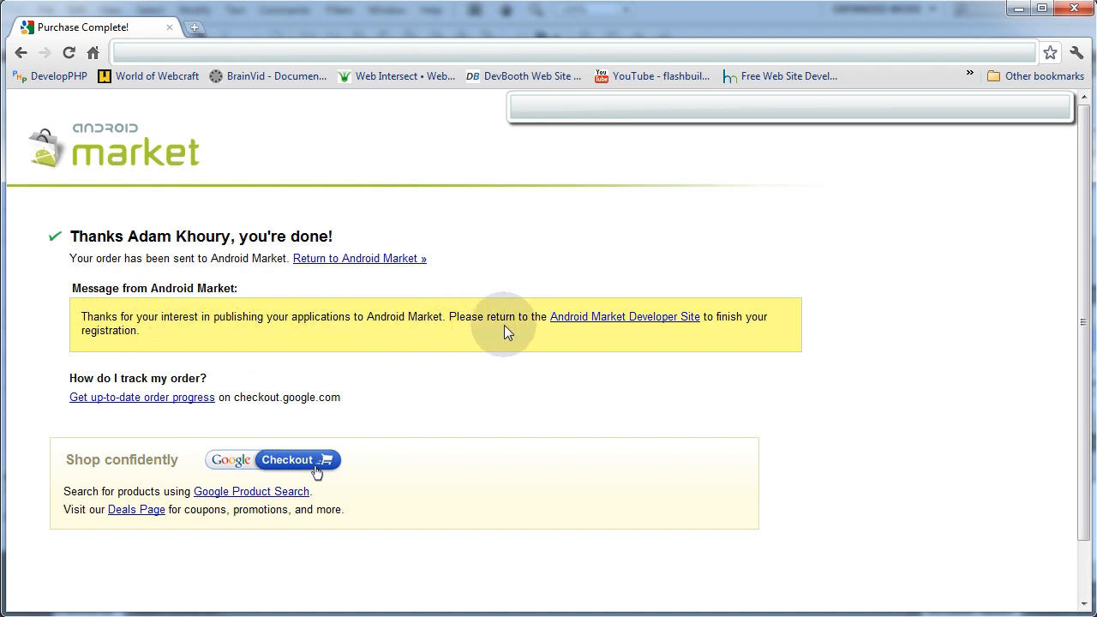
mouse_move(655, 322)
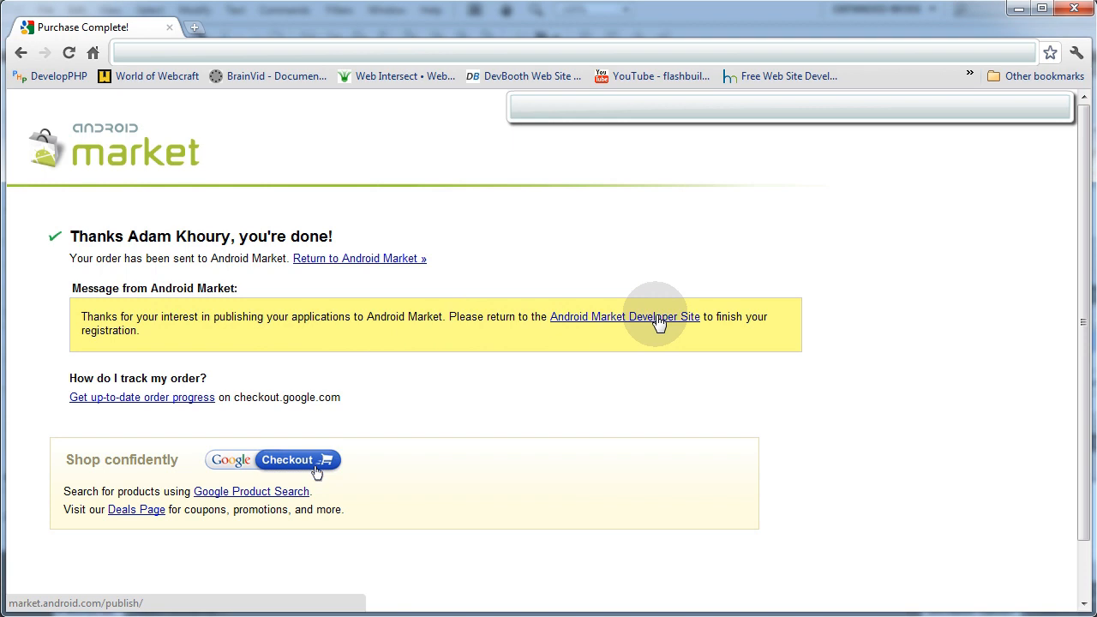
- Return from the Checkout confirmation to the Android Market developer site's agreement page
left_click(624, 315)
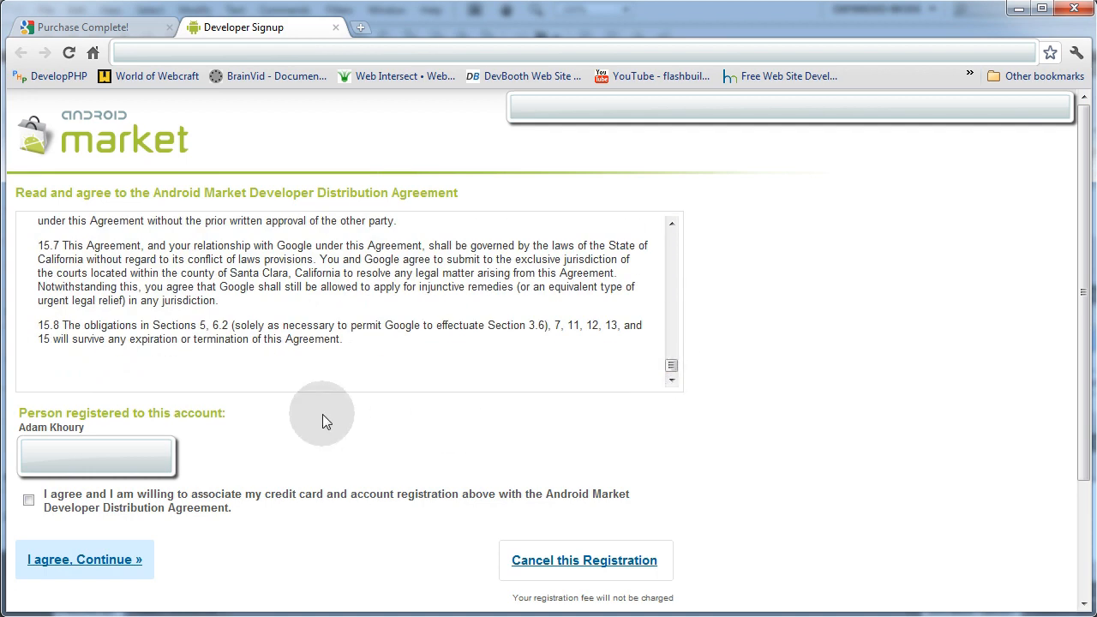
mouse_move(41, 510)
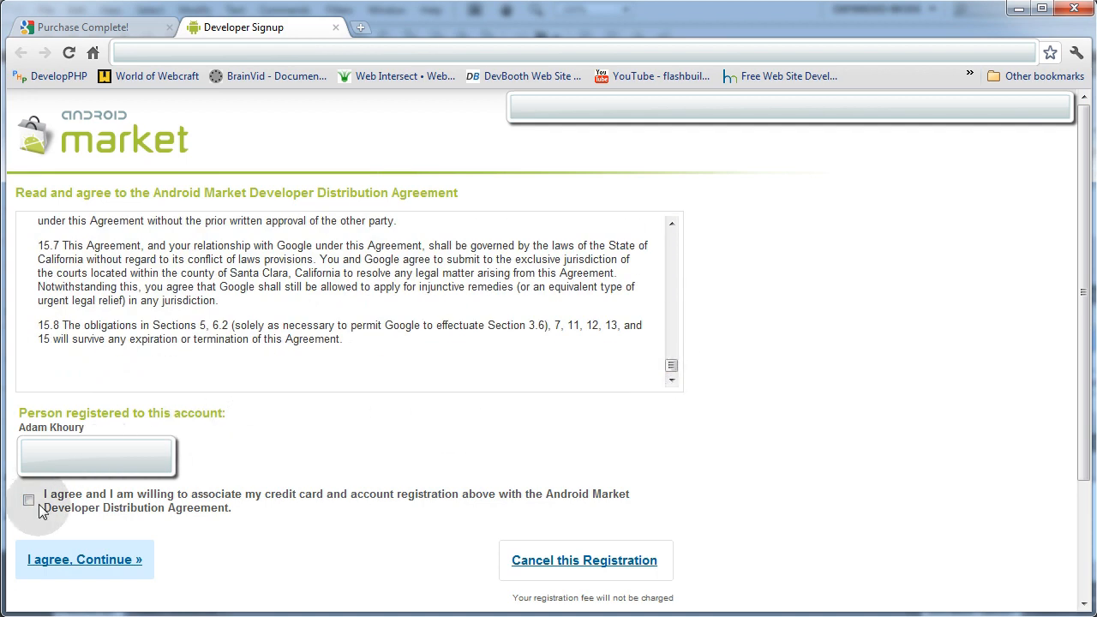
- Agree to the Developer Distribution Agreement and finish registration, reaching the console home
left_click(28, 500)
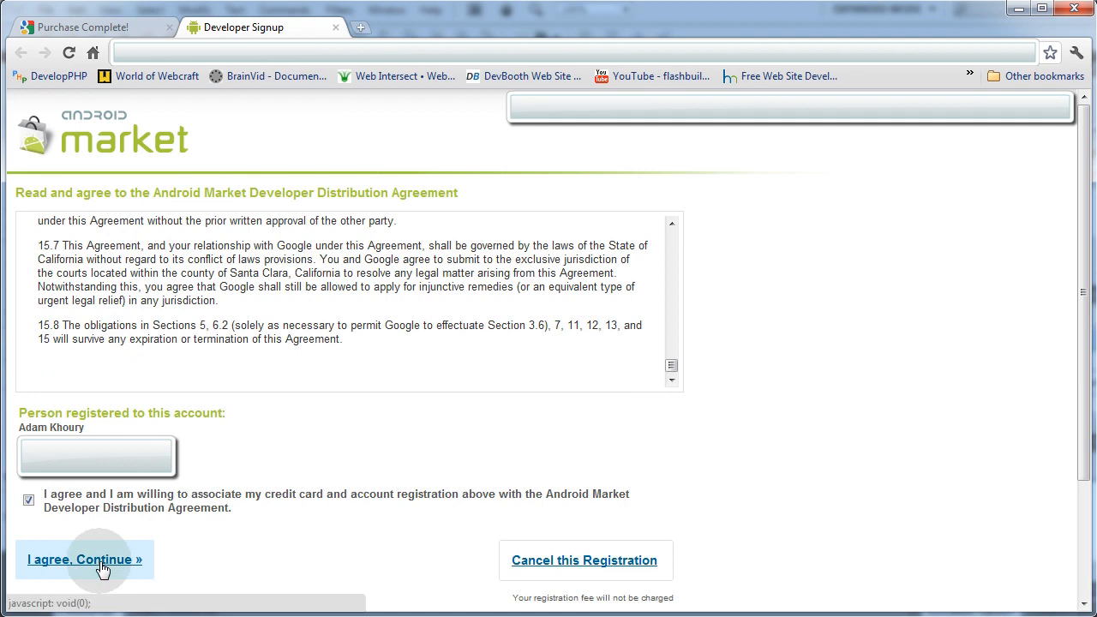
left_click(84, 558)
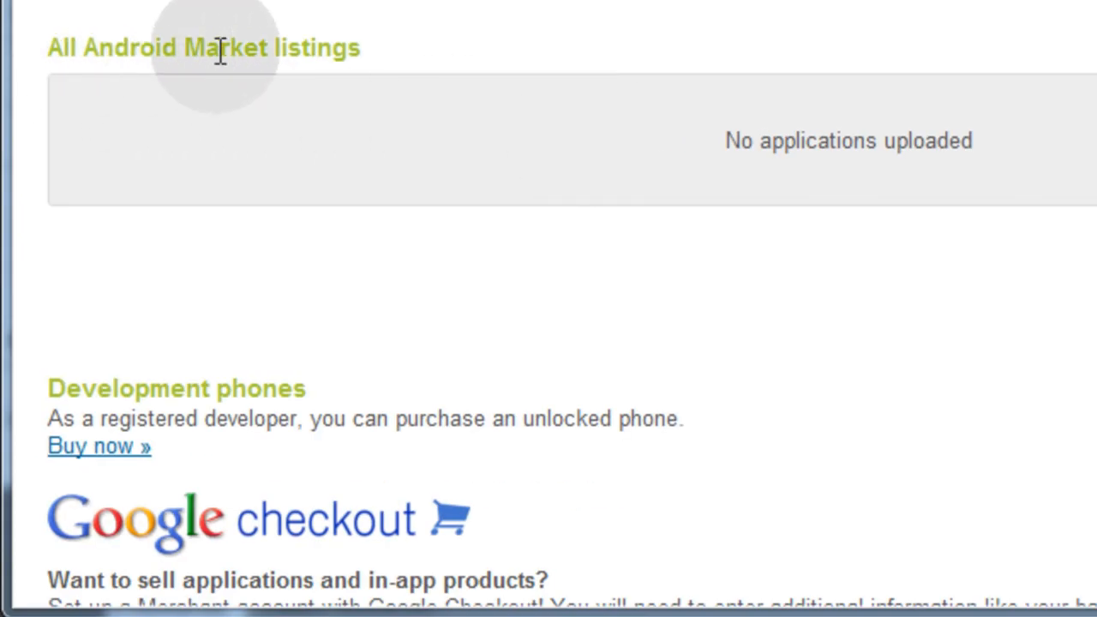
- Highlight the 'No applications uploaded' entry in the empty Android Market listings
double_click(846, 141)
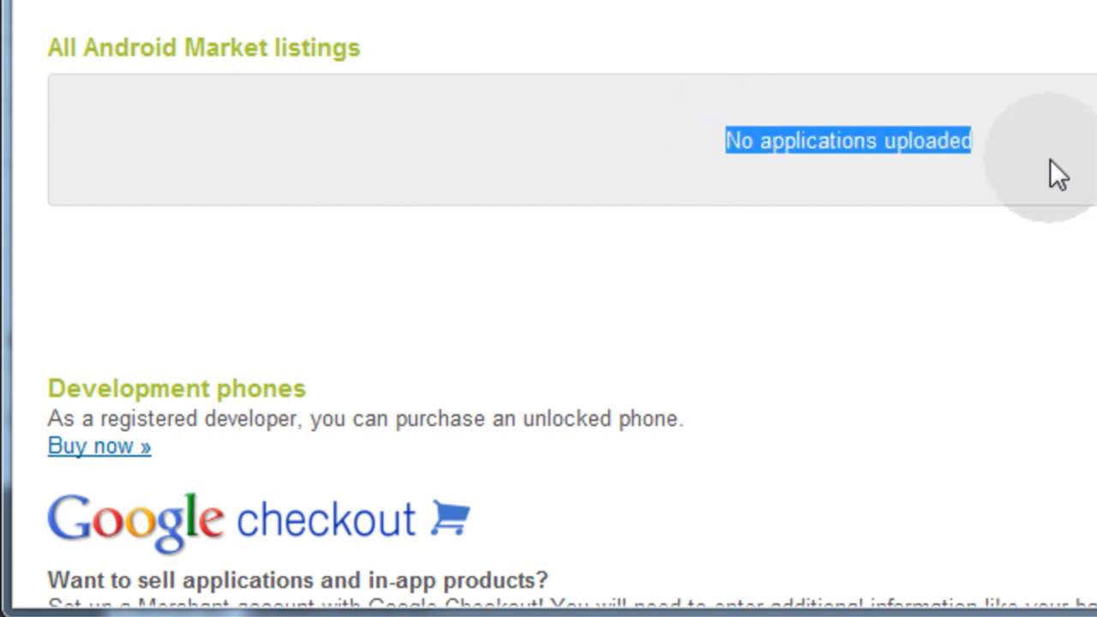